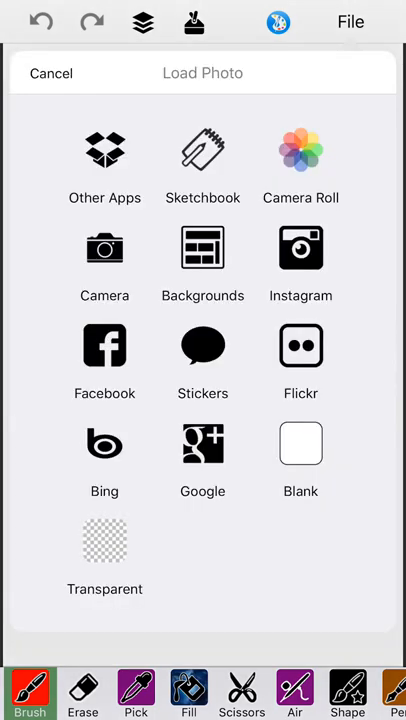
# Step: Pick the toddler-on-green-rug photo from the Camera Roll
pyautogui.click(104, 150)
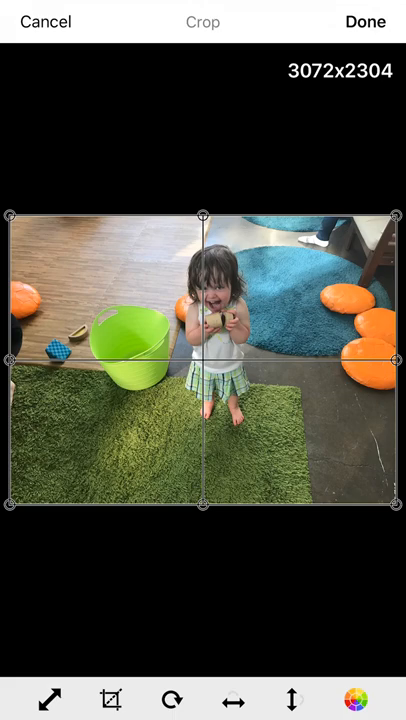
# Step: Narrow the crop to a tall frame around the toddler and apply it
pyautogui.moveTo(8, 358); pyautogui.dragTo(130, 368)
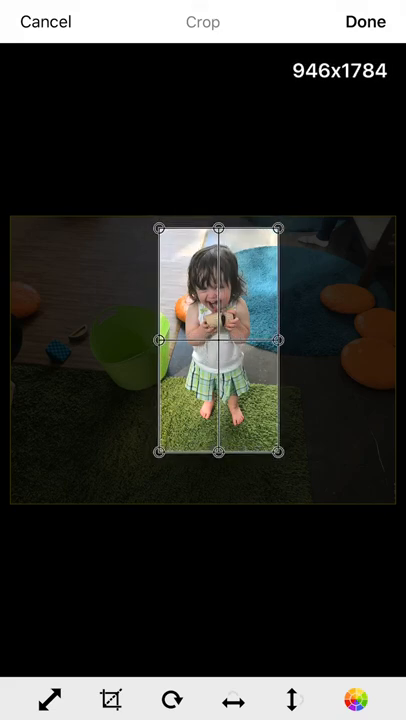
pyautogui.click(354, 20)
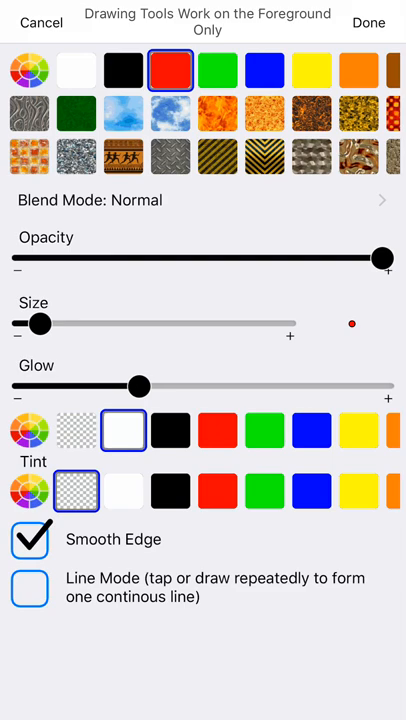
# Step: Set the brush to white with Line Mode on and confirm the settings
pyautogui.click(76, 68)
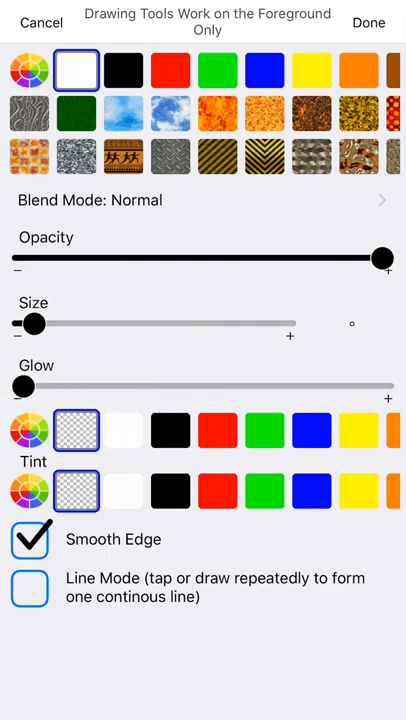
pyautogui.click(30, 588)
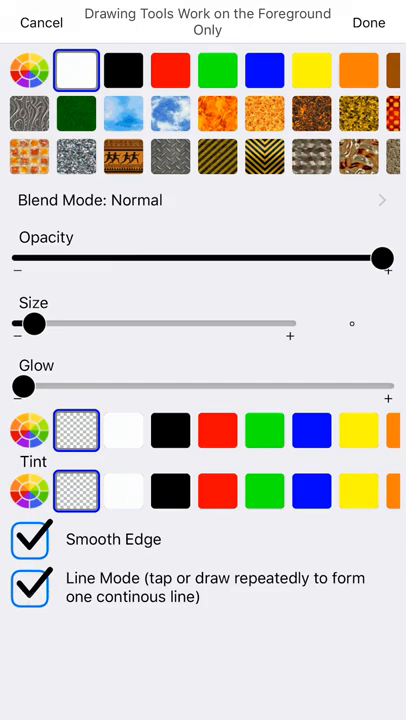
pyautogui.click(368, 22)
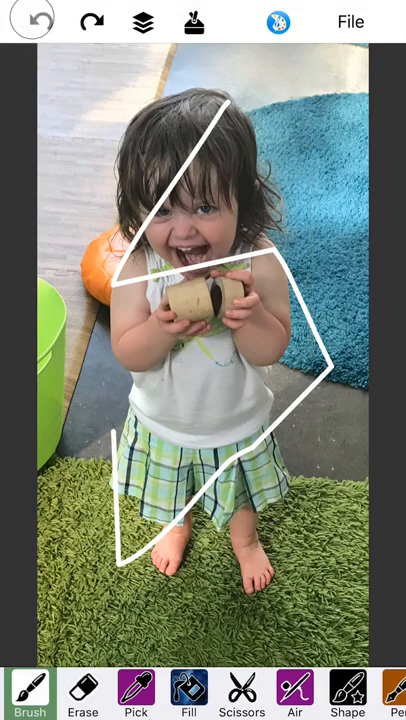
# Step: Undo the test strokes and trace a white outline along the toddler's foot and legs
pyautogui.click(32, 22)
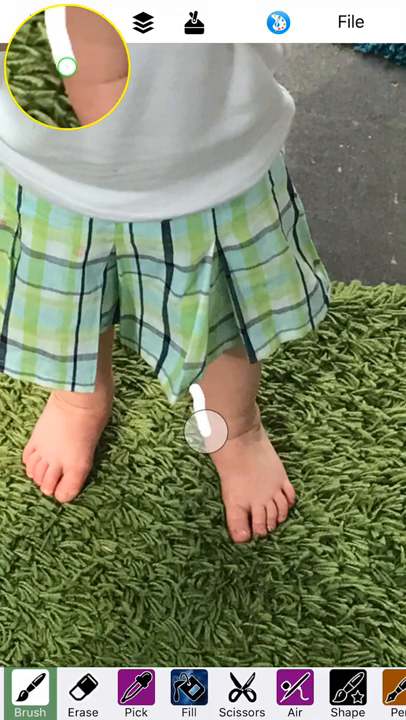
pyautogui.moveTo(218, 428); pyautogui.dragTo(222, 524)
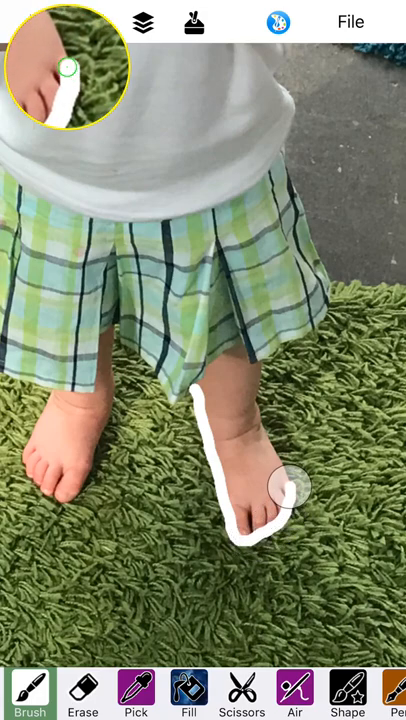
pyautogui.moveTo(284, 490); pyautogui.dragTo(254, 414)
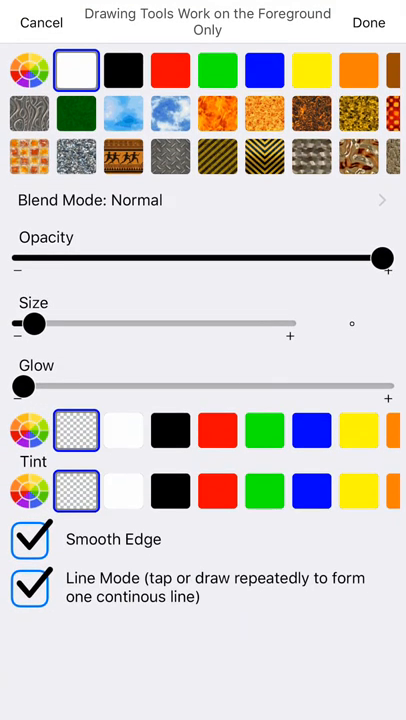
# Step: Turn Line Mode off for freehand tracing of the rest of the outline
pyautogui.click(30, 588)
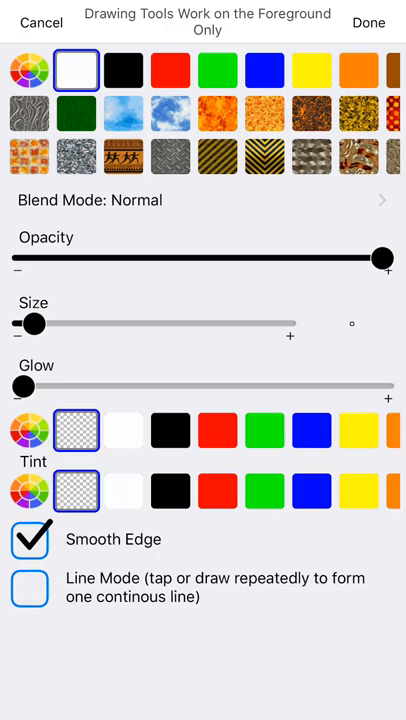
pyautogui.click(368, 22)
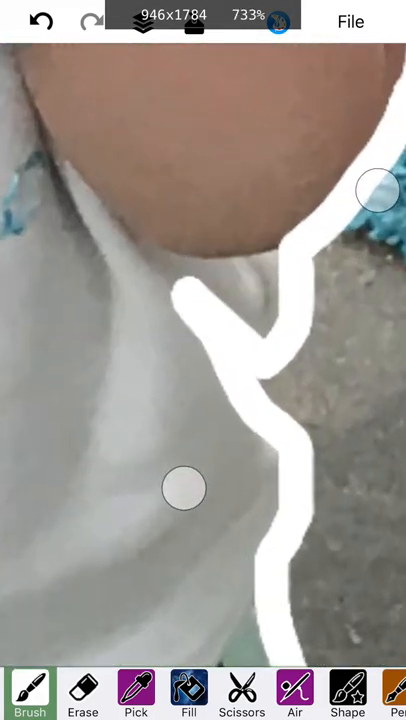
# Step: Switch to the eraser at size about 18 and trim stray marks from the outline
pyautogui.click(84, 690)
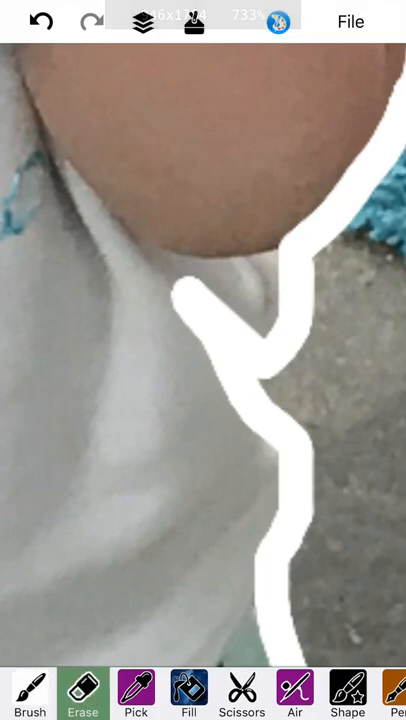
pyautogui.click(84, 692)
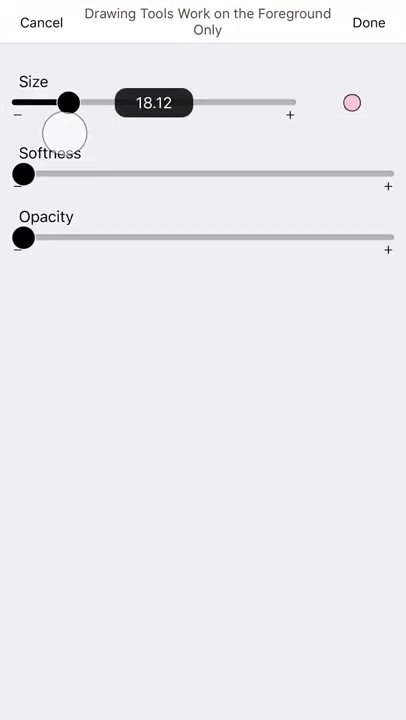
pyautogui.click(368, 22)
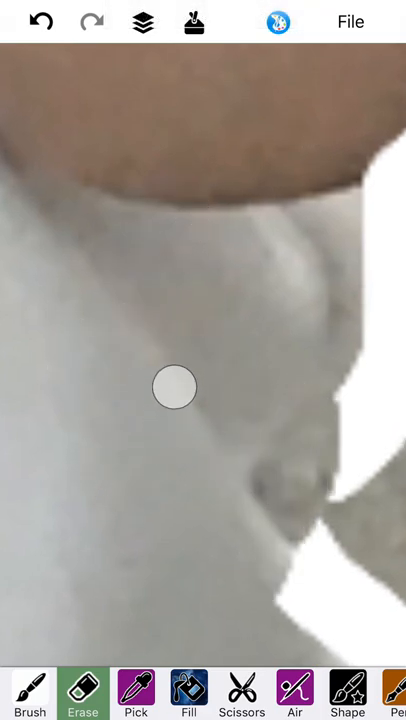
pyautogui.click(30, 690)
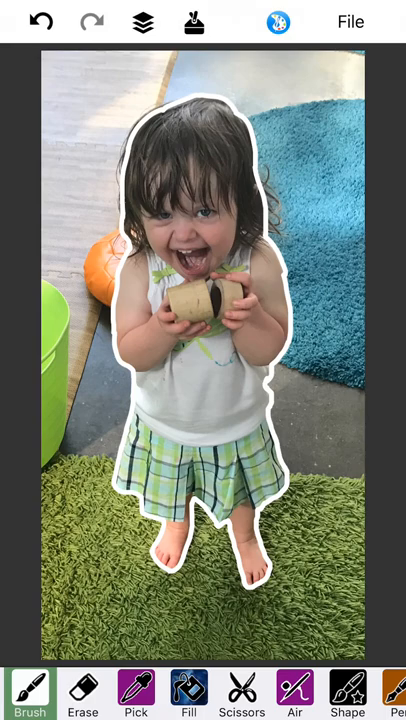
# Step: Save the outlined photo to the Sketchbook titled 'Clover'
pyautogui.click(350, 20)
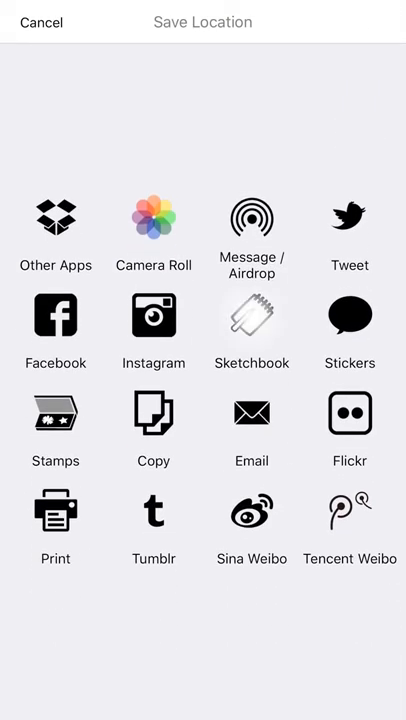
pyautogui.click(252, 318)
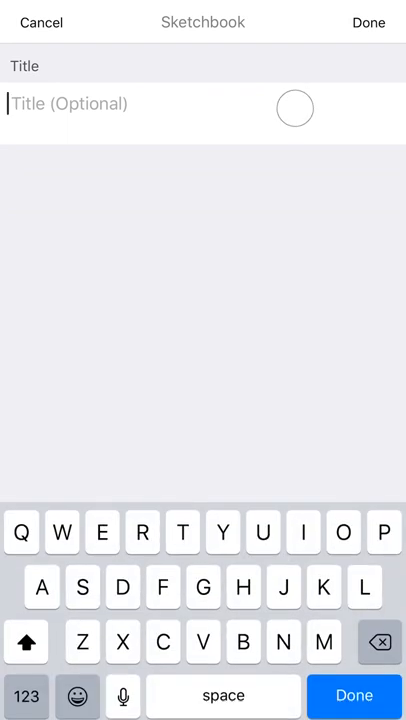
pyautogui.write('Clover')
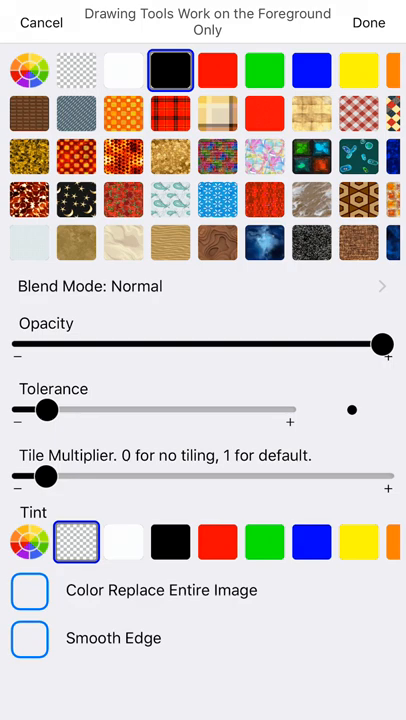
# Step: Fill the background outside the outline with solid black
pyautogui.click(30, 638)
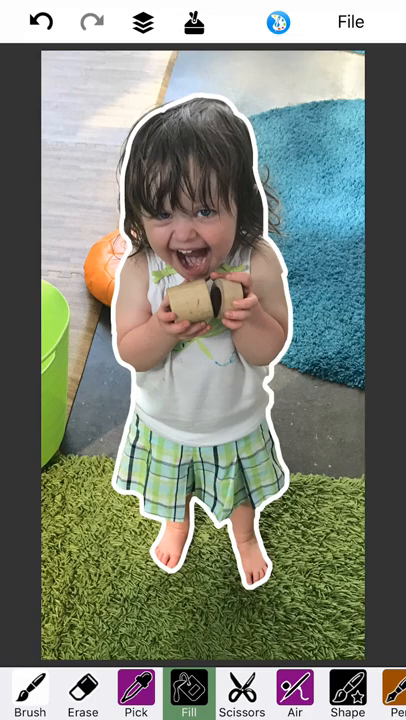
pyautogui.click(190, 690)
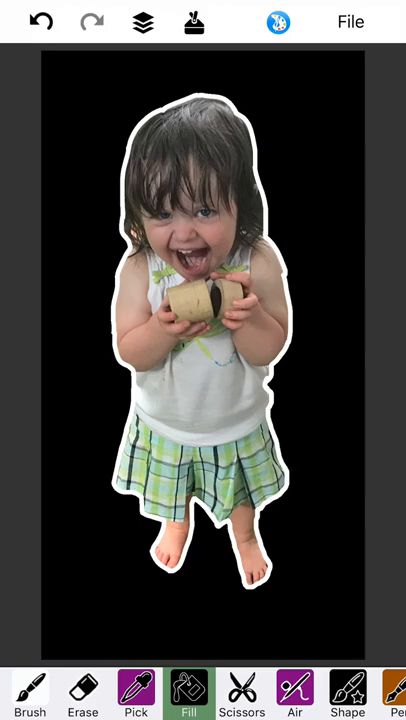
pyautogui.click(142, 22)
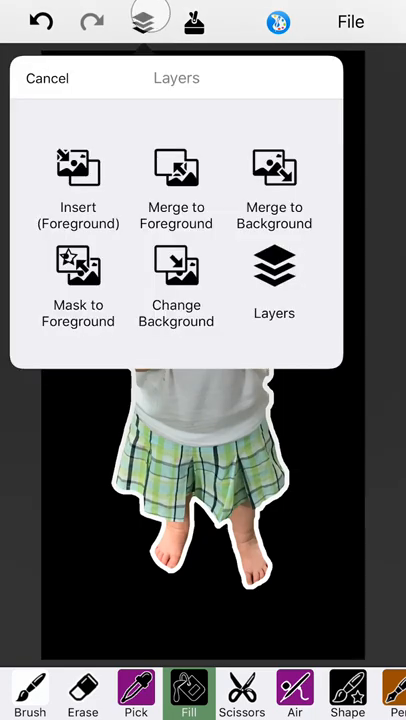
# Step: Close the Layers popup to show the outlined cutout on black
pyautogui.click(274, 280)
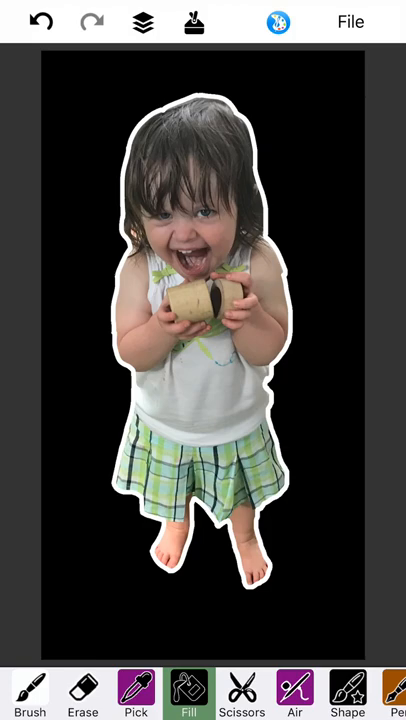
pyautogui.click(142, 22)
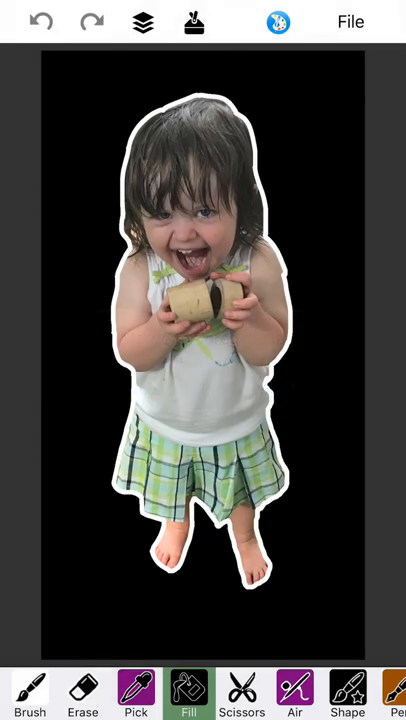
# Step: Select the Fill tool and bring up its colour and pattern palette
pyautogui.click(140, 22)
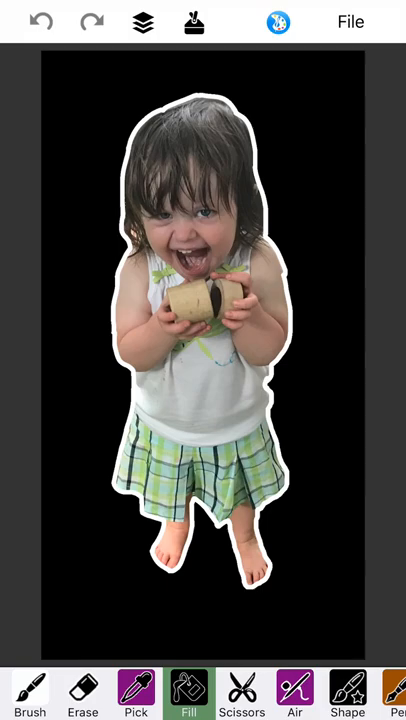
pyautogui.click(186, 690)
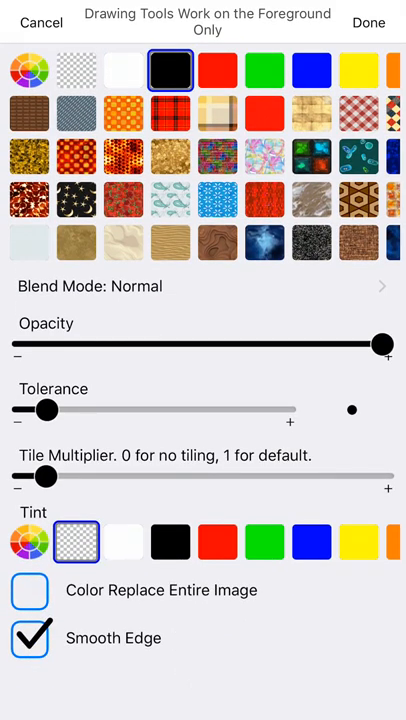
# Step: Choose the transparent checker swatch as the fill for the black background
pyautogui.click(76, 68)
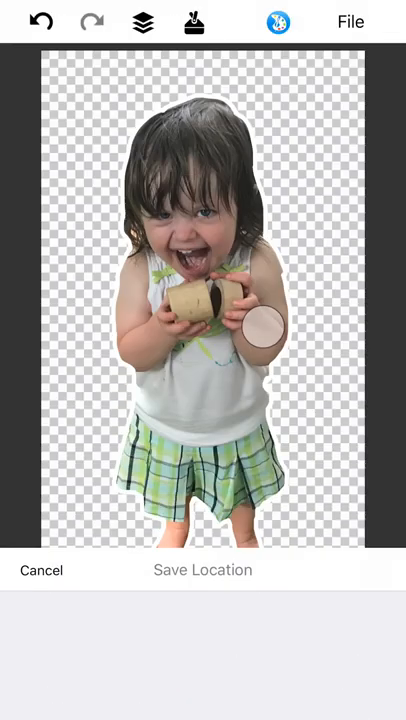
# Step: Save the toddler cutout to the Sketchbook as a copy titled Clover, then bring up Load Photo
pyautogui.click(202, 568)
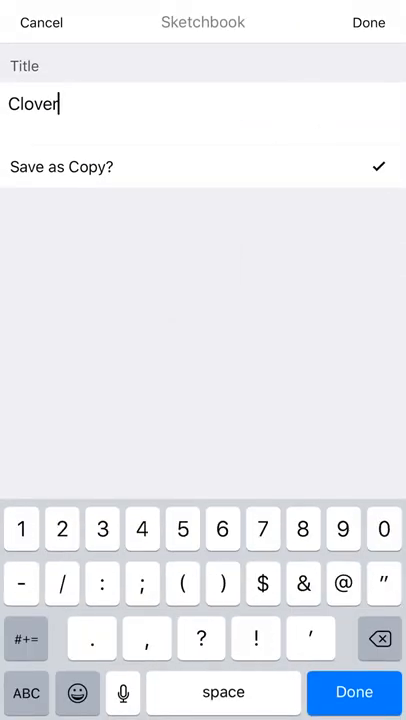
pyautogui.click(368, 22)
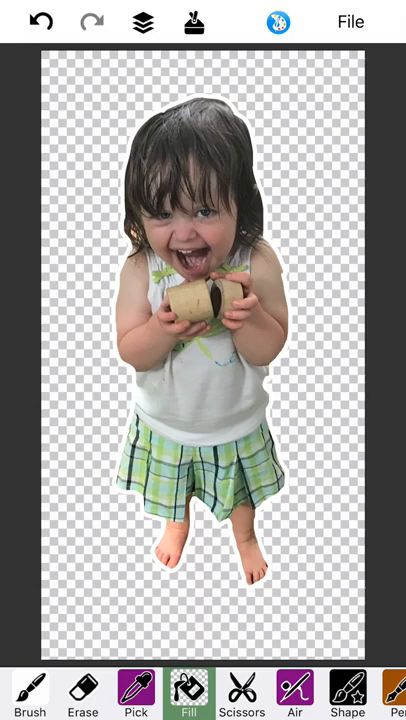
pyautogui.click(352, 20)
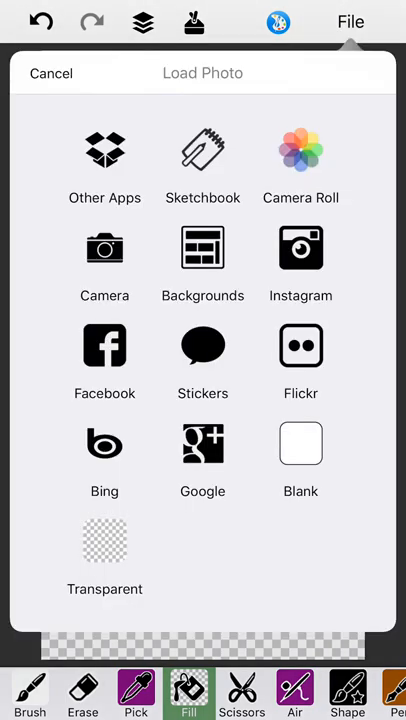
# Step: Load the Eiffel Tower photo uncropped as the canvas and choose Insert from Sketchbook
pyautogui.click(202, 264)
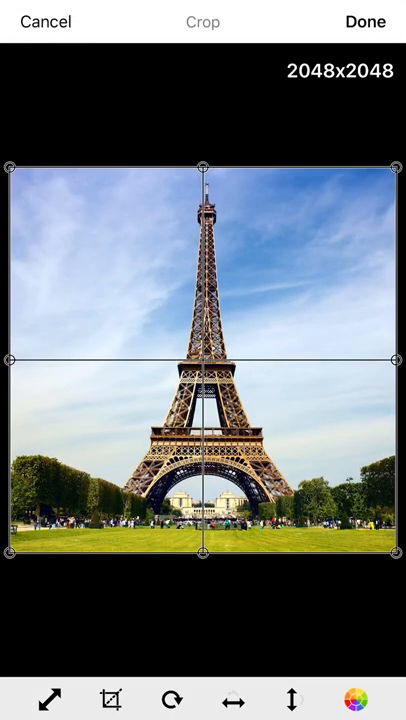
pyautogui.click(364, 20)
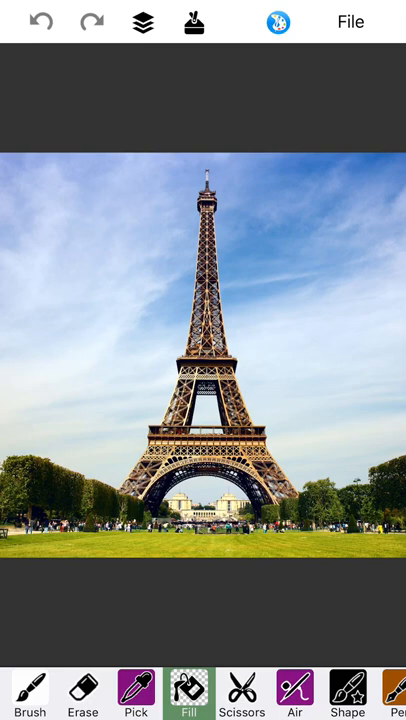
pyautogui.click(142, 22)
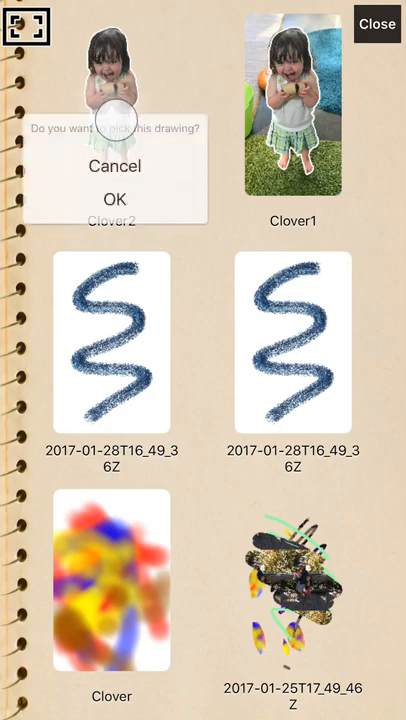
# Step: Load the Clover cutout uncropped, shrink it onto the grass right of the tower and confirm
pyautogui.click(114, 200)
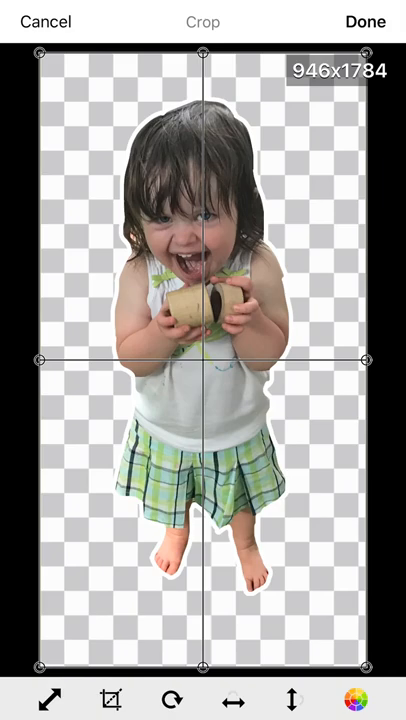
pyautogui.click(364, 20)
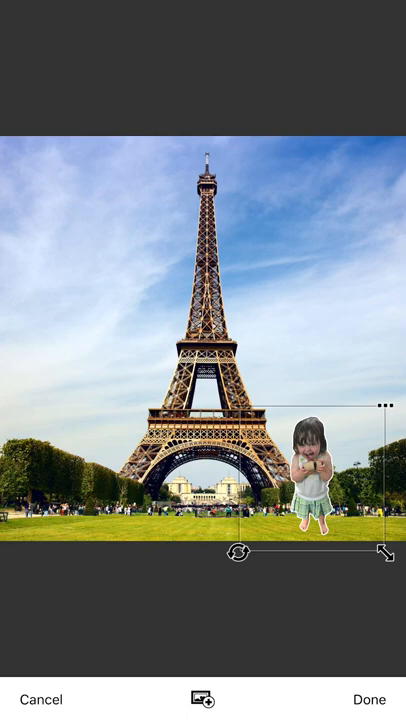
pyautogui.click(368, 698)
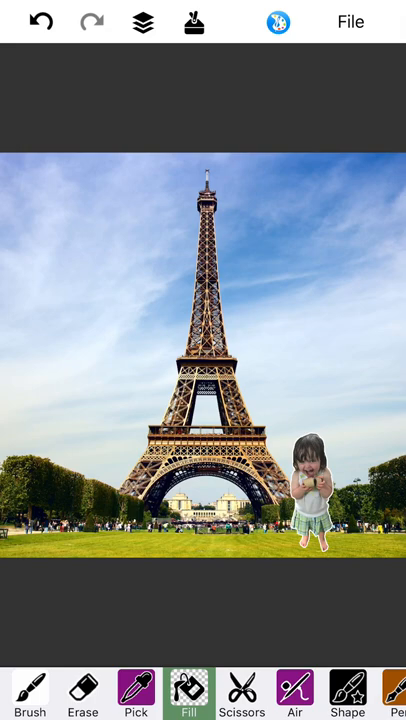
# Step: Select the Text tool from the bottom toolbar to begin a caption
pyautogui.hscroll(-3)
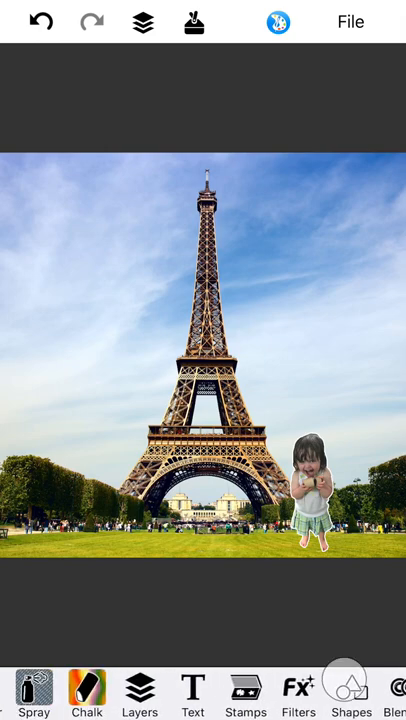
pyautogui.click(192, 696)
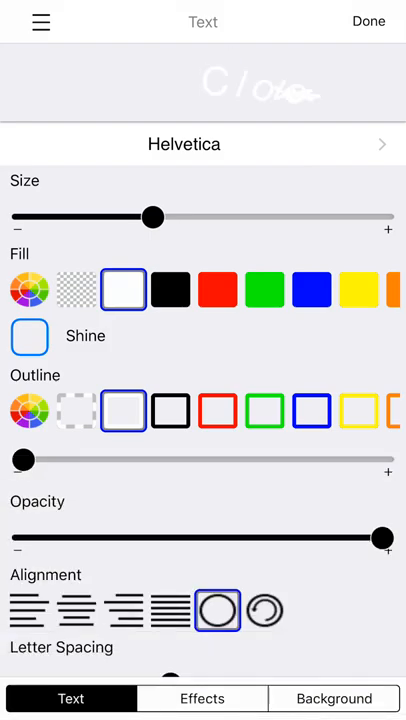
# Step: Place a centred white 'Clover!!!' caption at adjusted size across the middle of the photo
pyautogui.click(76, 612)
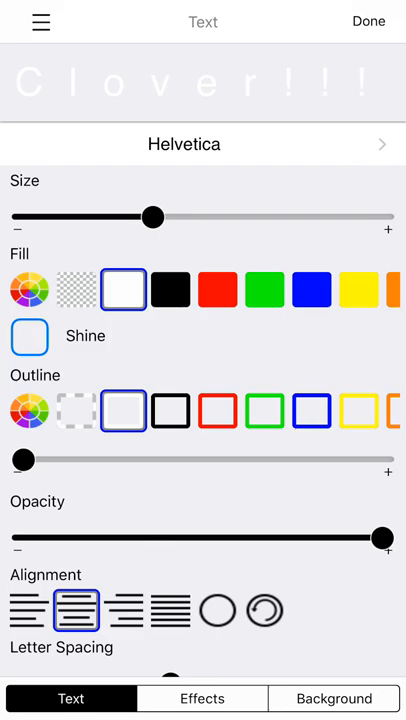
pyautogui.click(368, 20)
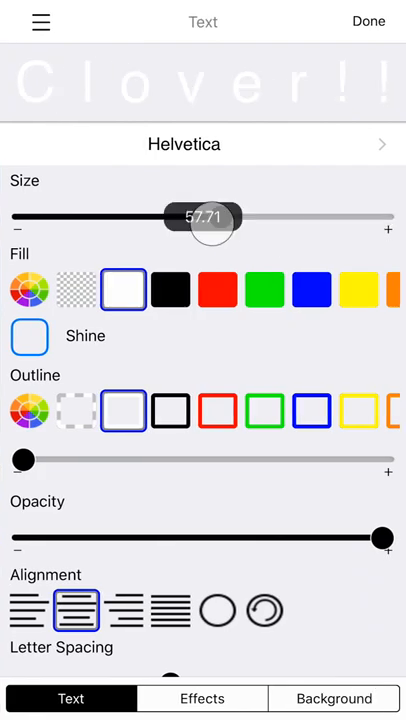
pyautogui.scroll(-3)
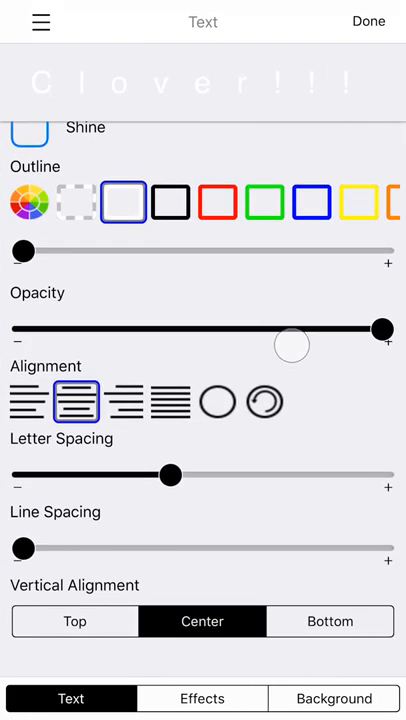
pyautogui.click(368, 20)
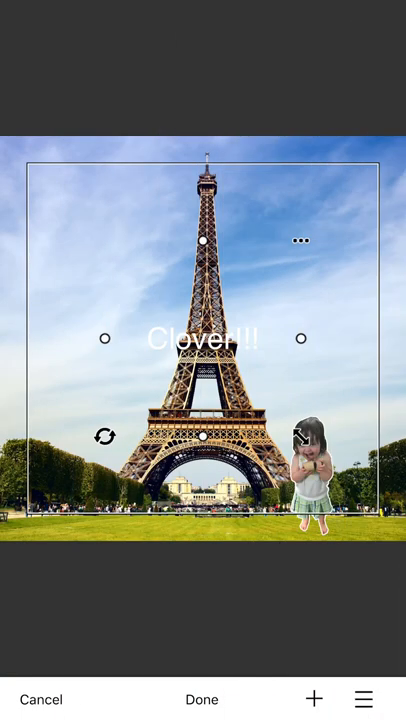